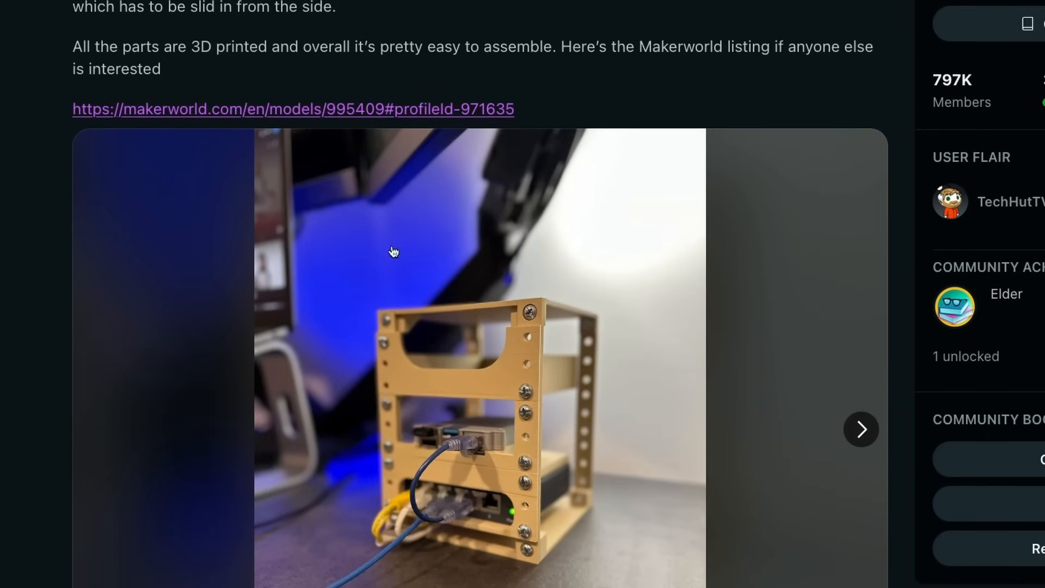
mouse_move(584, 454)
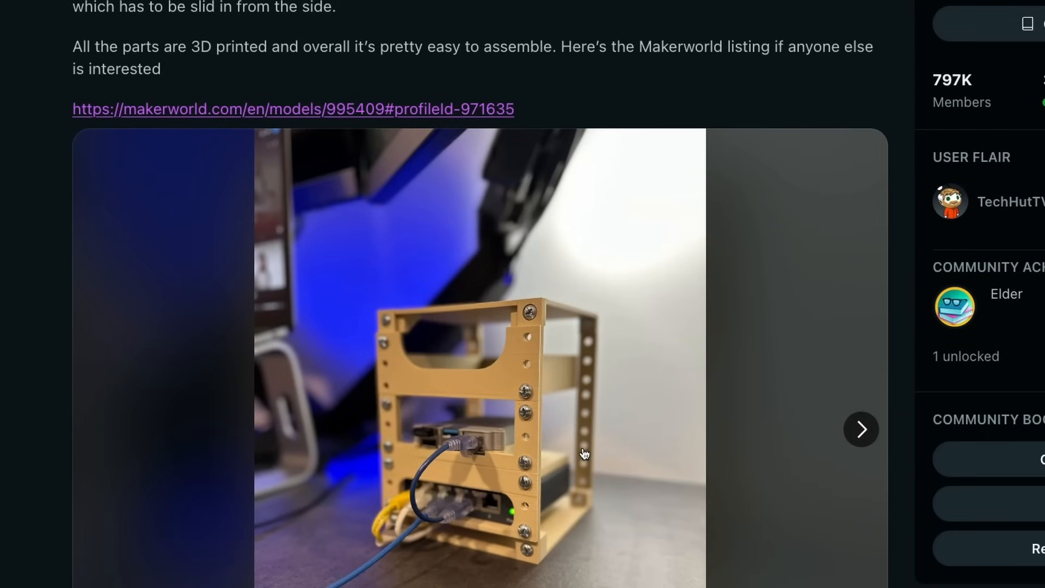
Step: Scroll the MakerWorld listing down to the Requirements List of printed and purchased parts
scroll(down, 3)
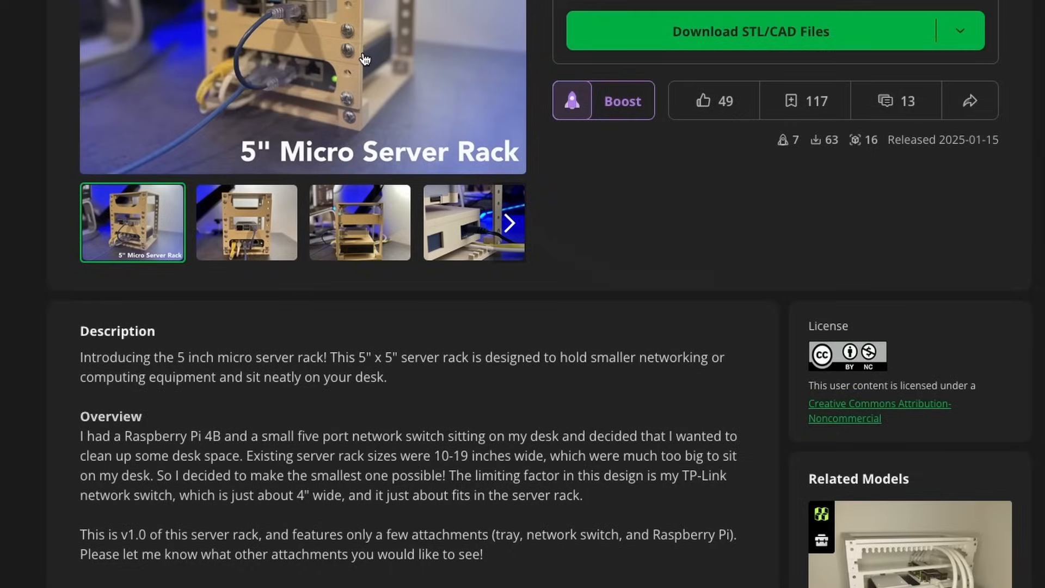
scroll(down, 3)
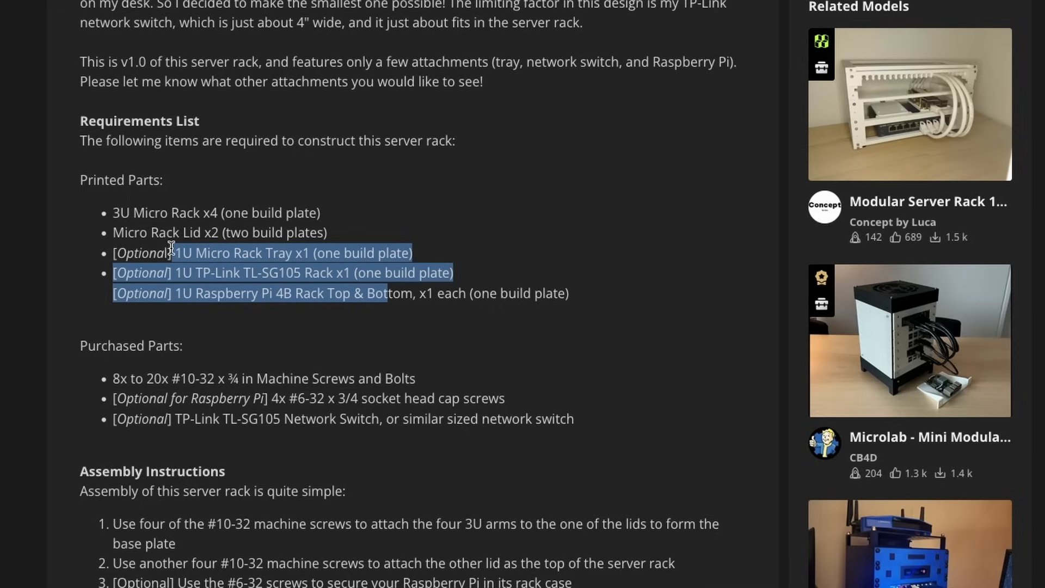
click(487, 172)
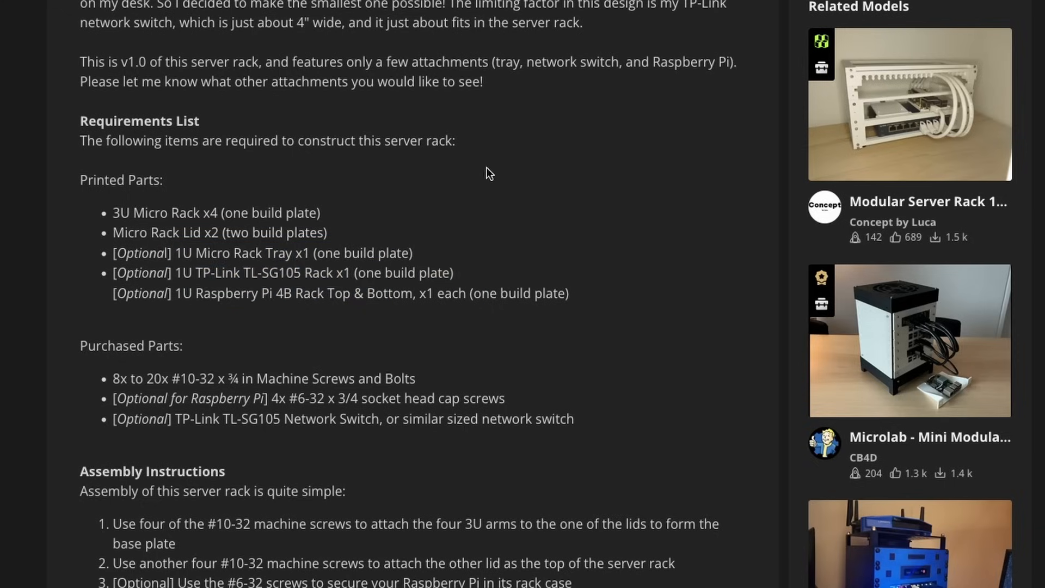